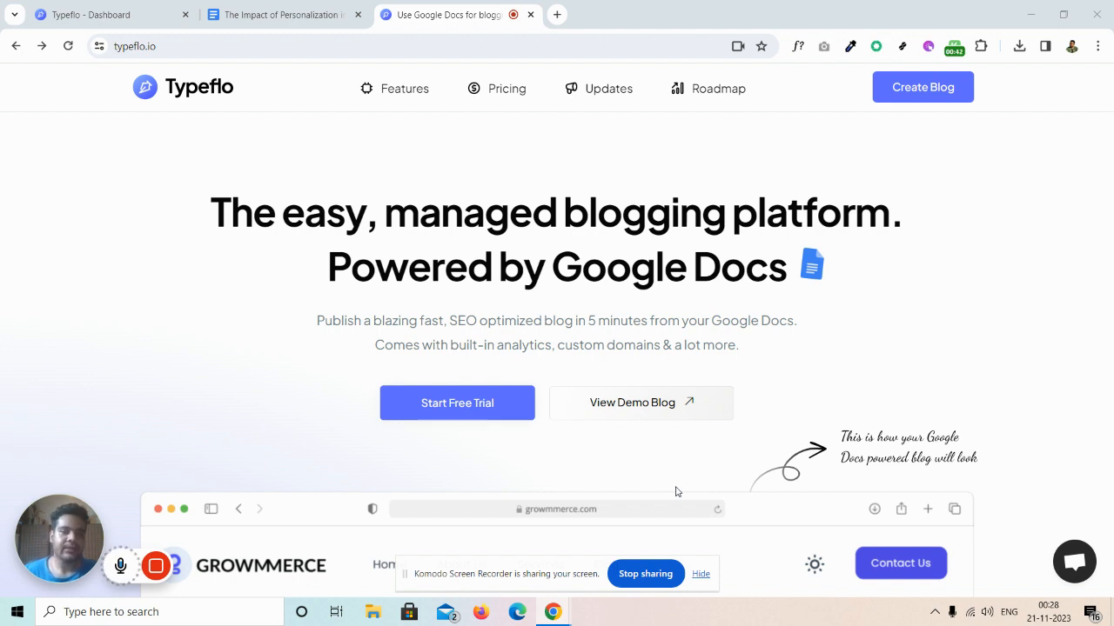
pyautogui.moveTo(183, 101)
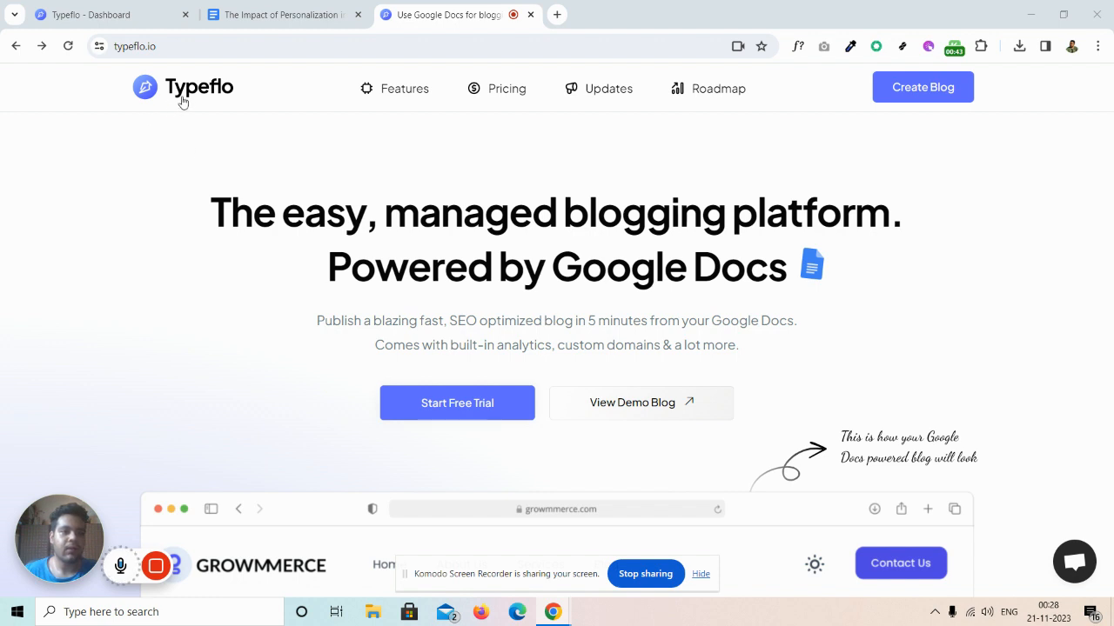
pyautogui.moveTo(195, 62)
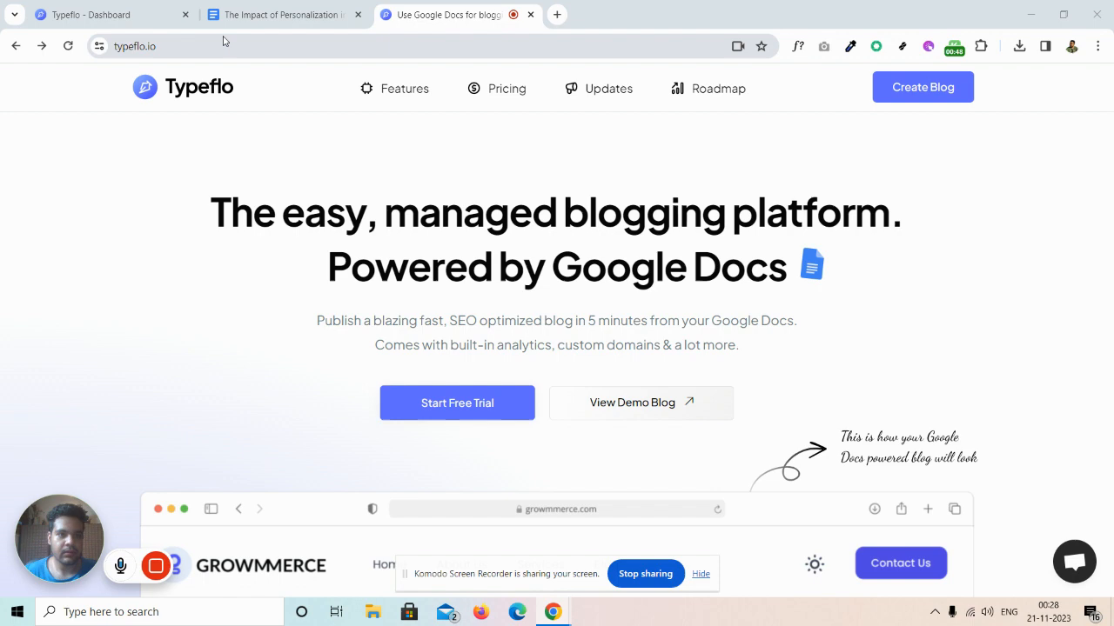
# Step: Copy the article's public share link from the Share dialog and return to the Growmmerce blog dashboard
pyautogui.click(279, 14)
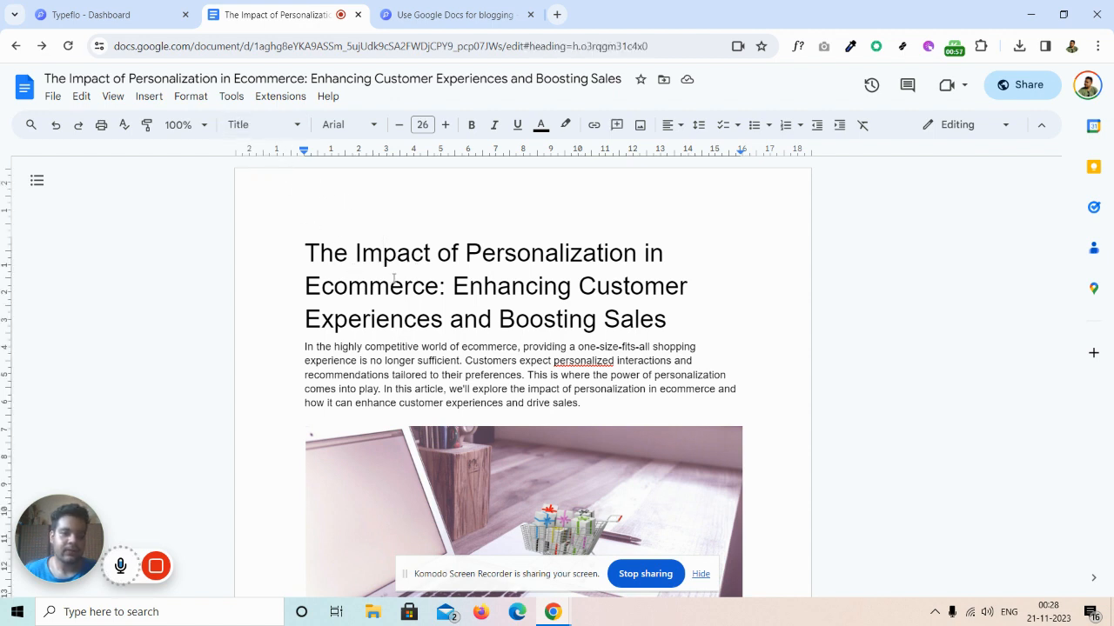
pyautogui.scroll(-3)
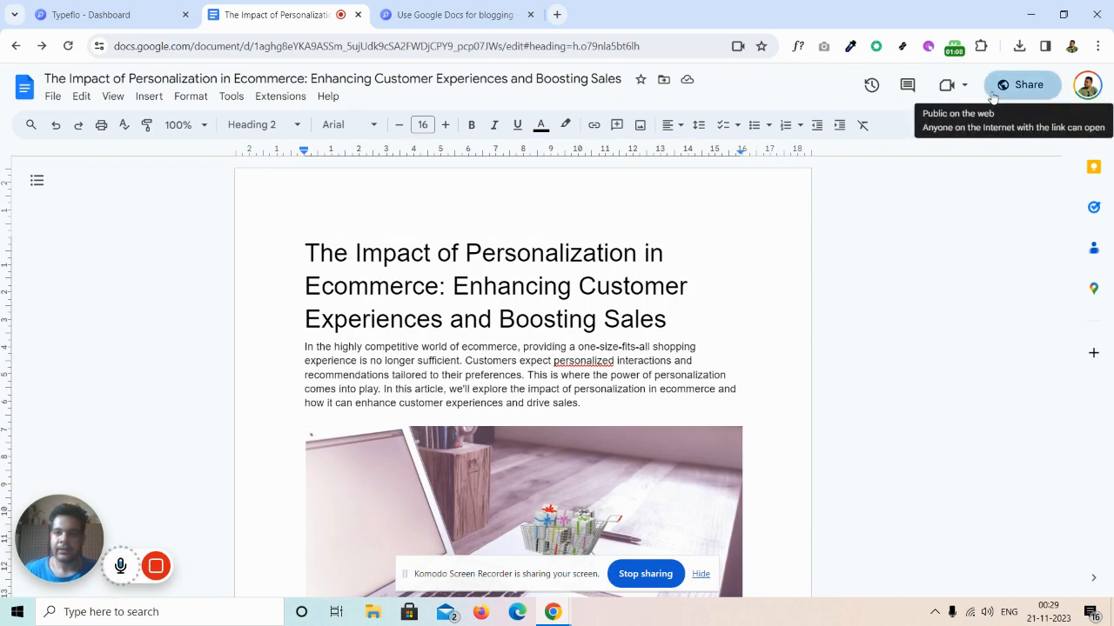
pyautogui.click(1026, 84)
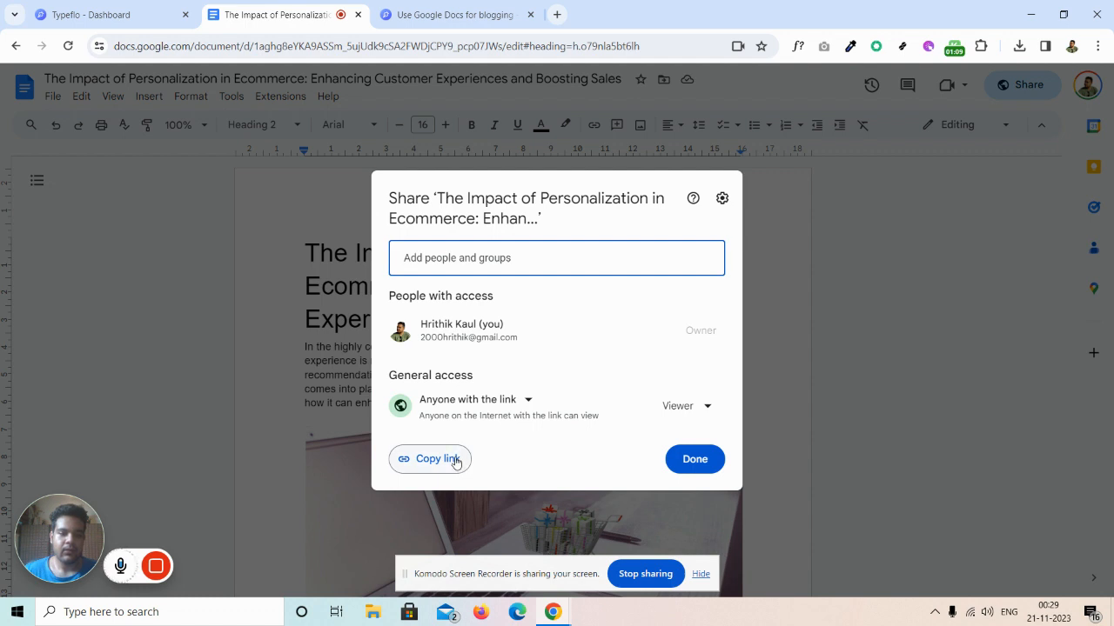
pyautogui.click(430, 460)
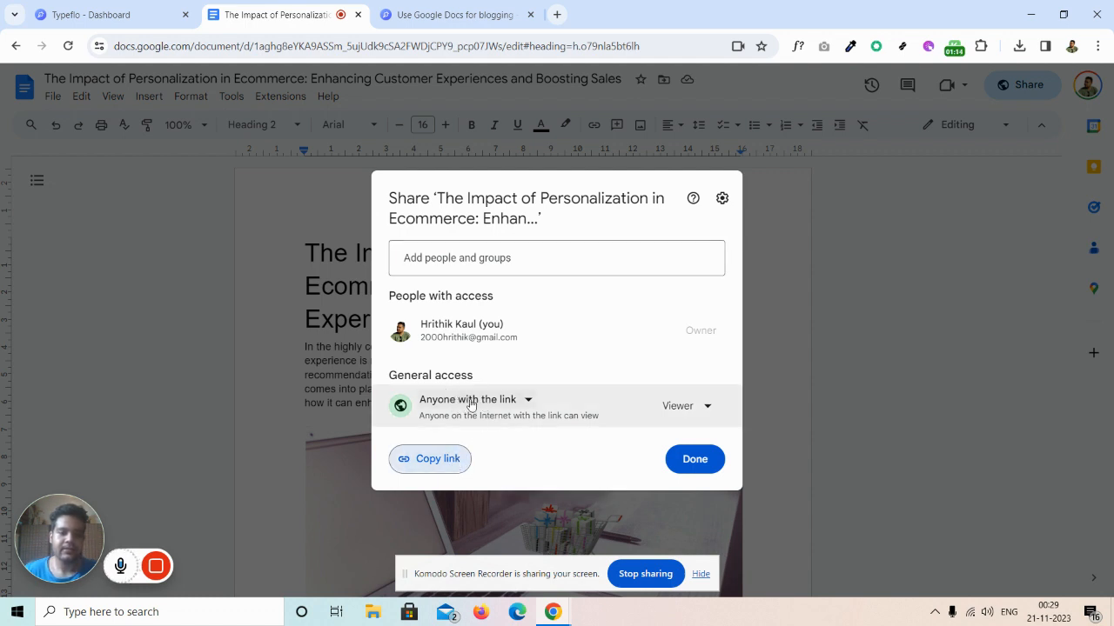
pyautogui.click(96, 14)
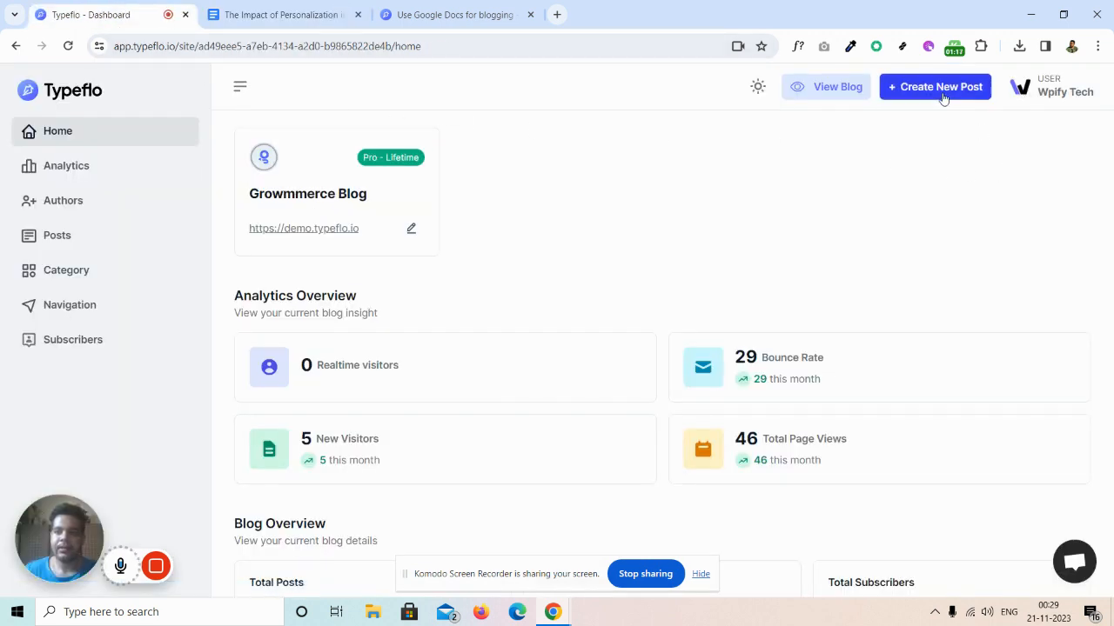
# Step: Create a new post from the Google Doc link, file it under eCommerce, and publish it
pyautogui.click(934, 87)
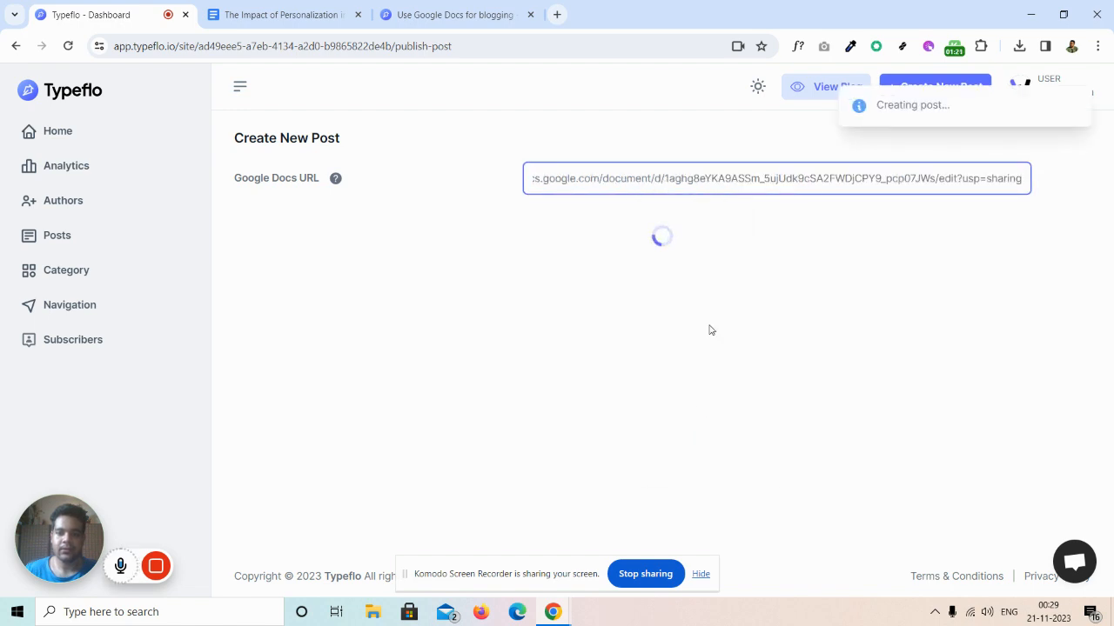
pyautogui.moveTo(715, 332)
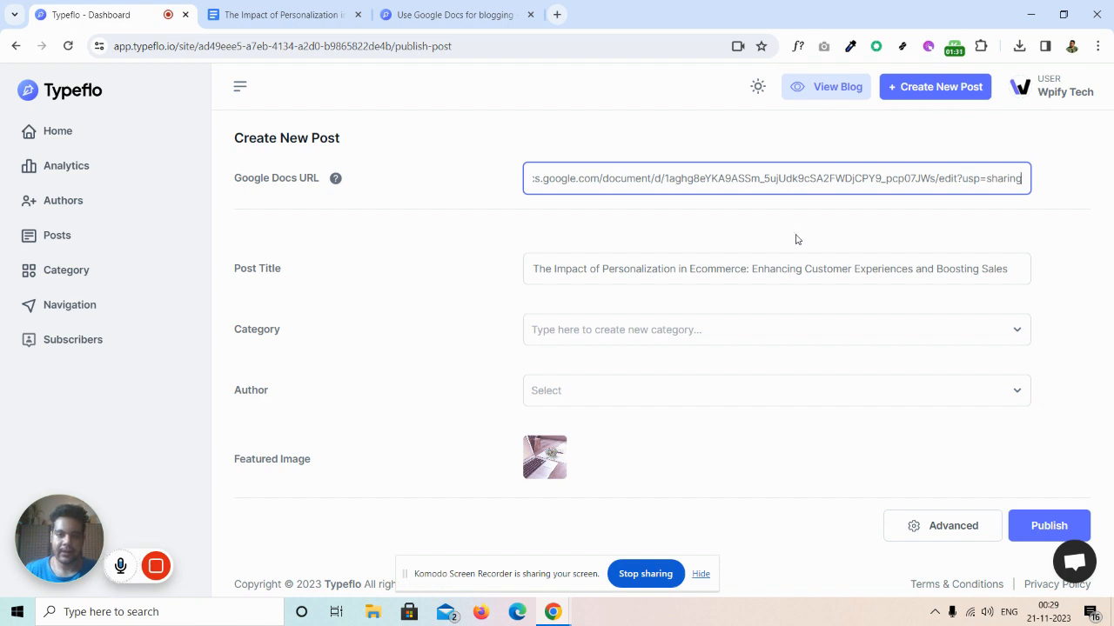
pyautogui.moveTo(486, 450)
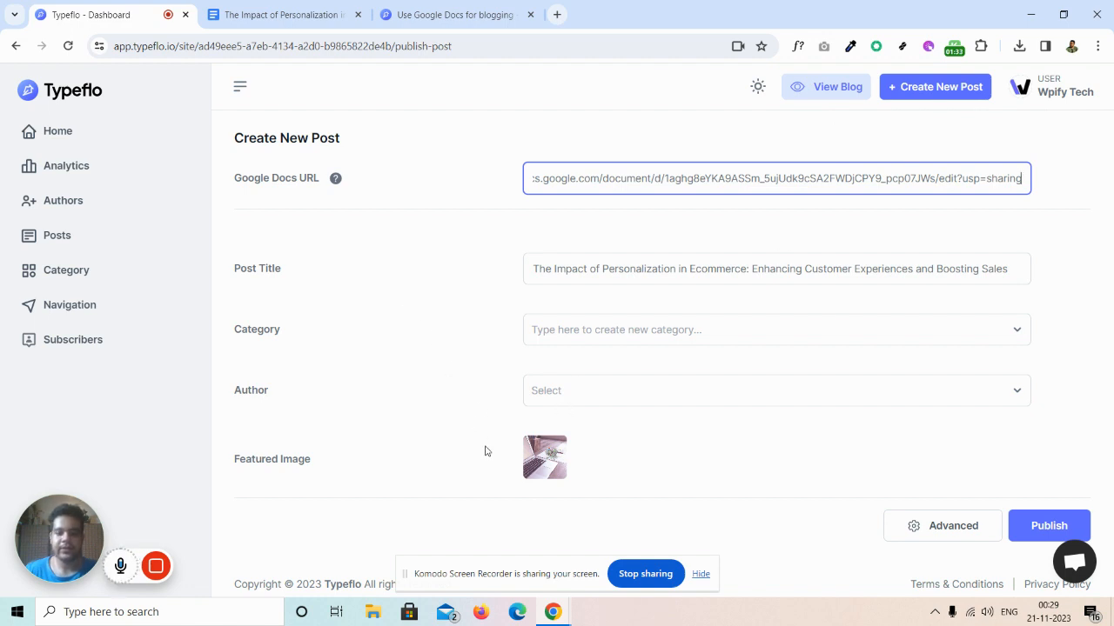
pyautogui.moveTo(519, 442)
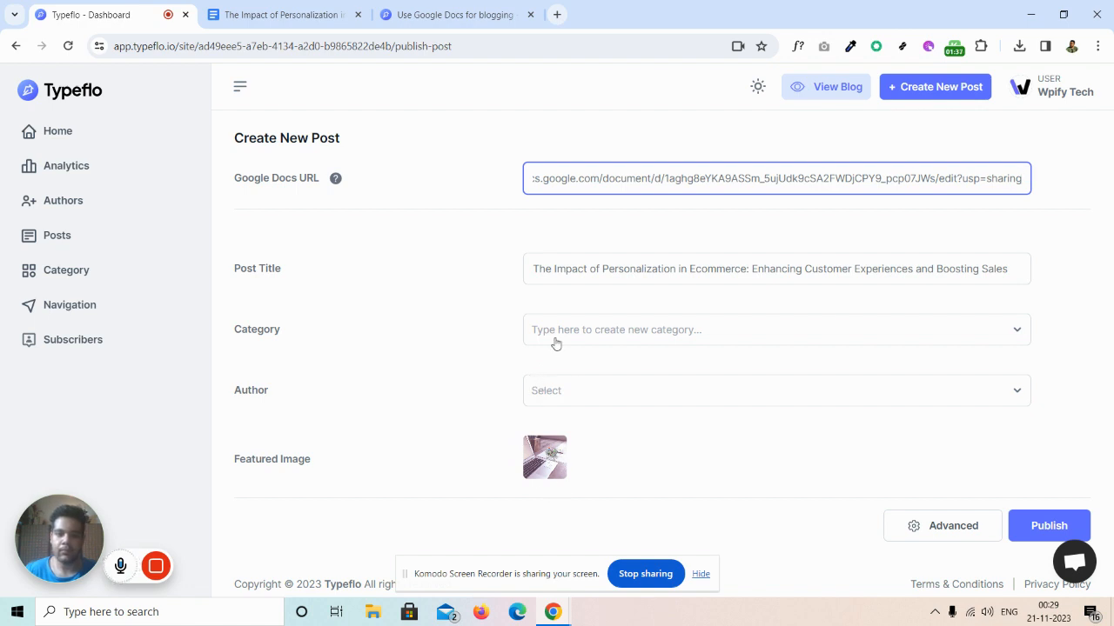
pyautogui.click(774, 329)
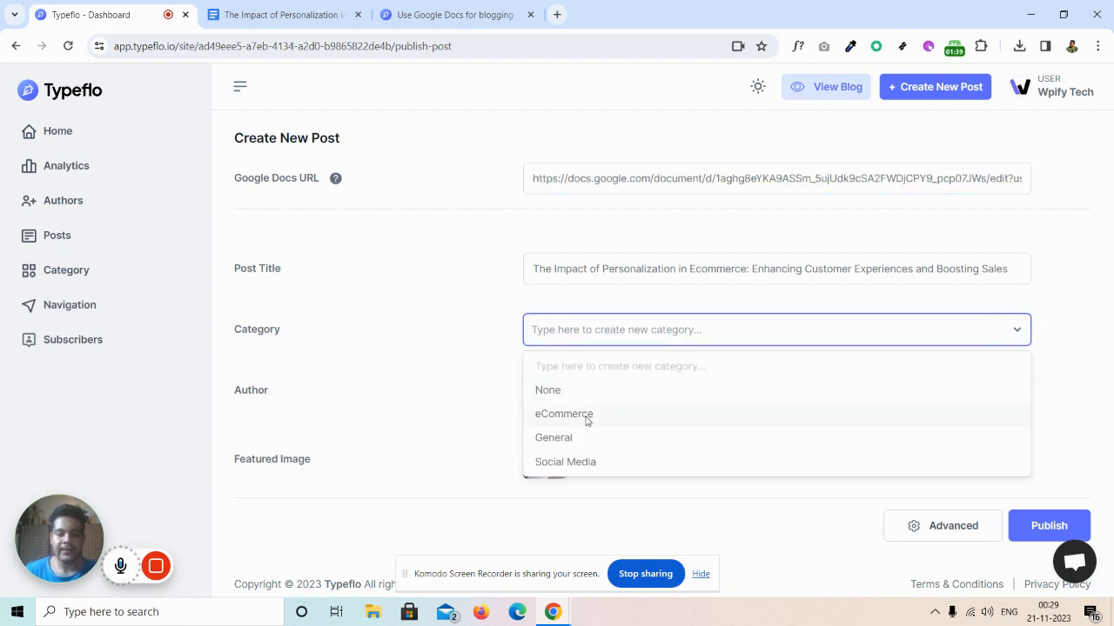
pyautogui.click(563, 414)
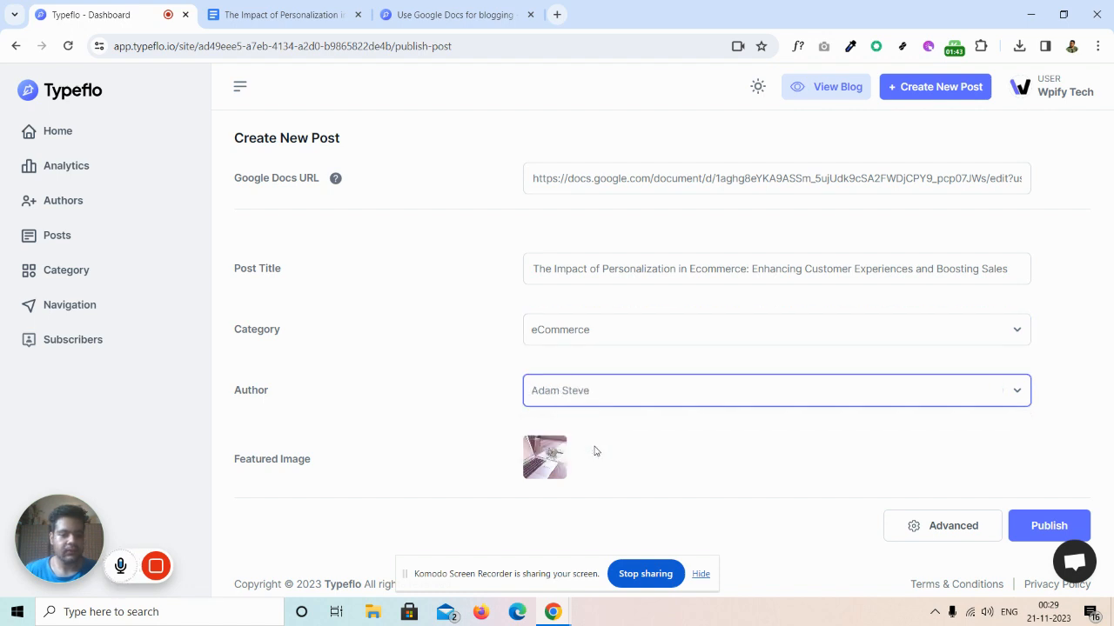
pyautogui.click(1047, 526)
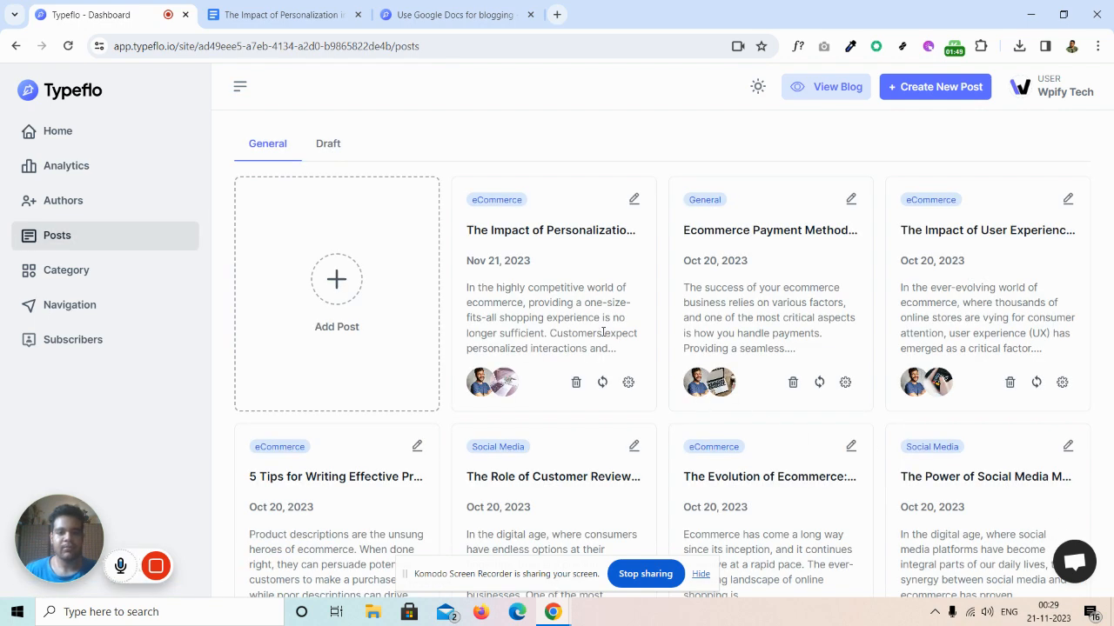
pyautogui.moveTo(550, 230)
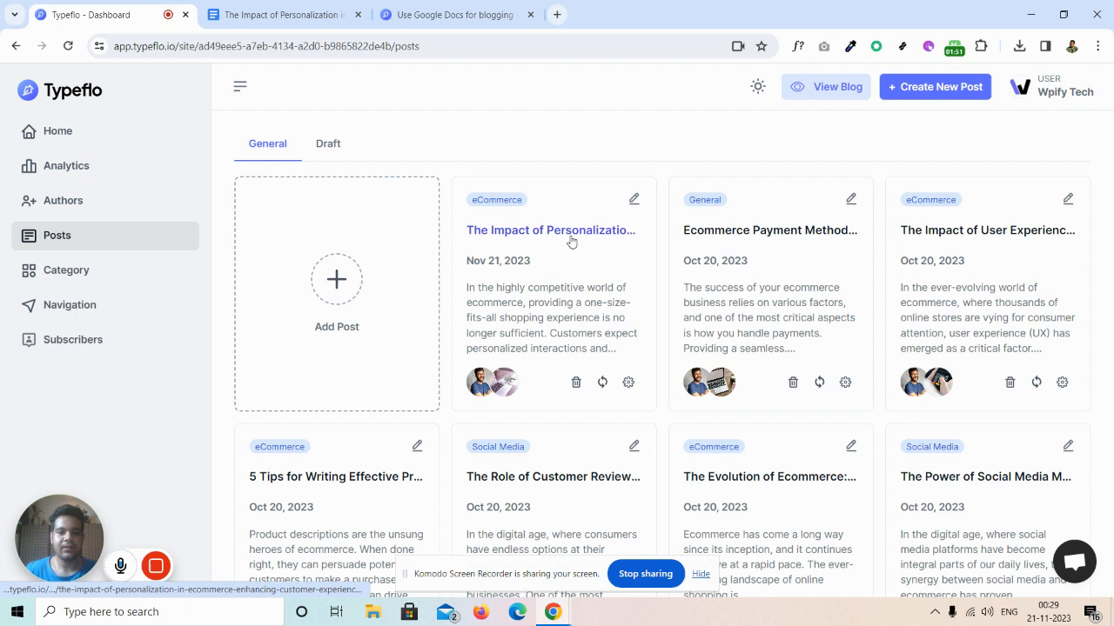
# Step: View the published personalization article's introduction and cover image on the live blog
pyautogui.click(550, 229)
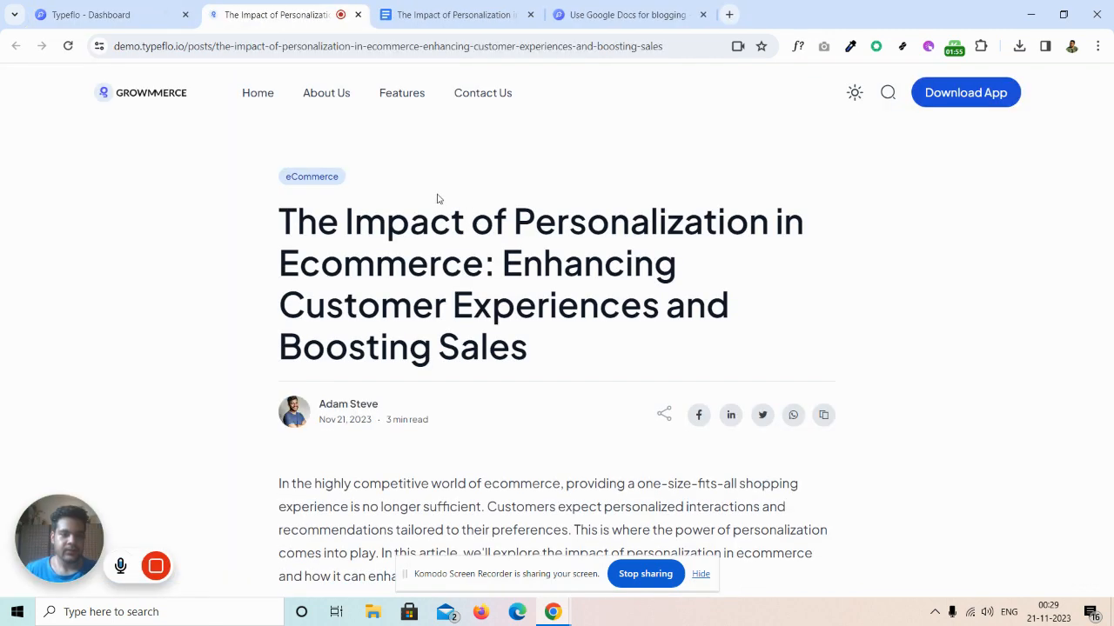
pyautogui.scroll(-3)
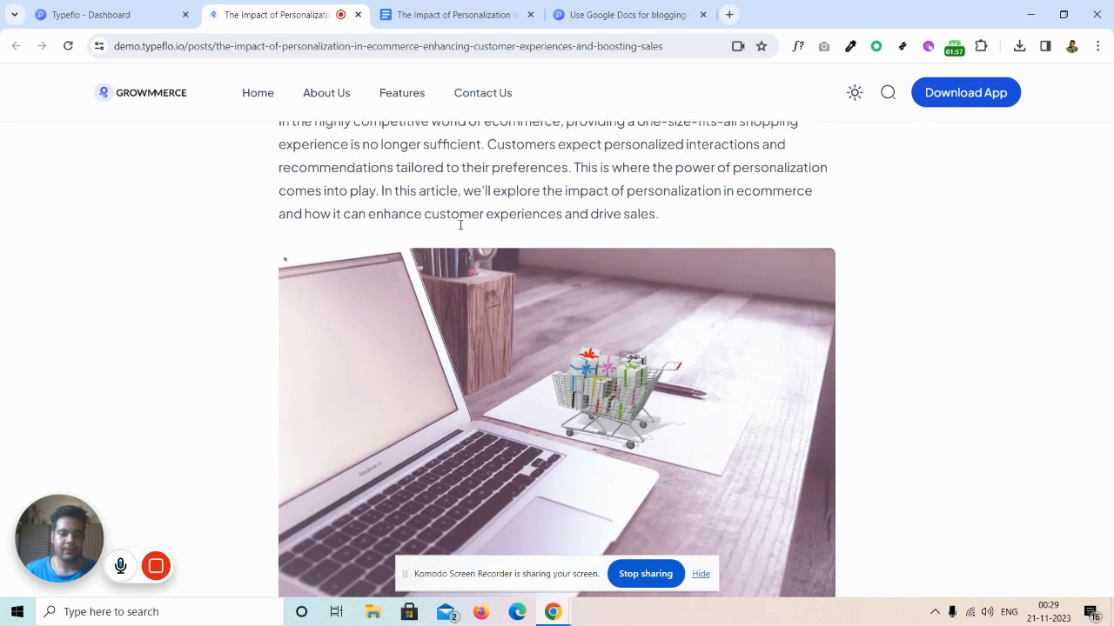
pyautogui.scroll(-3)
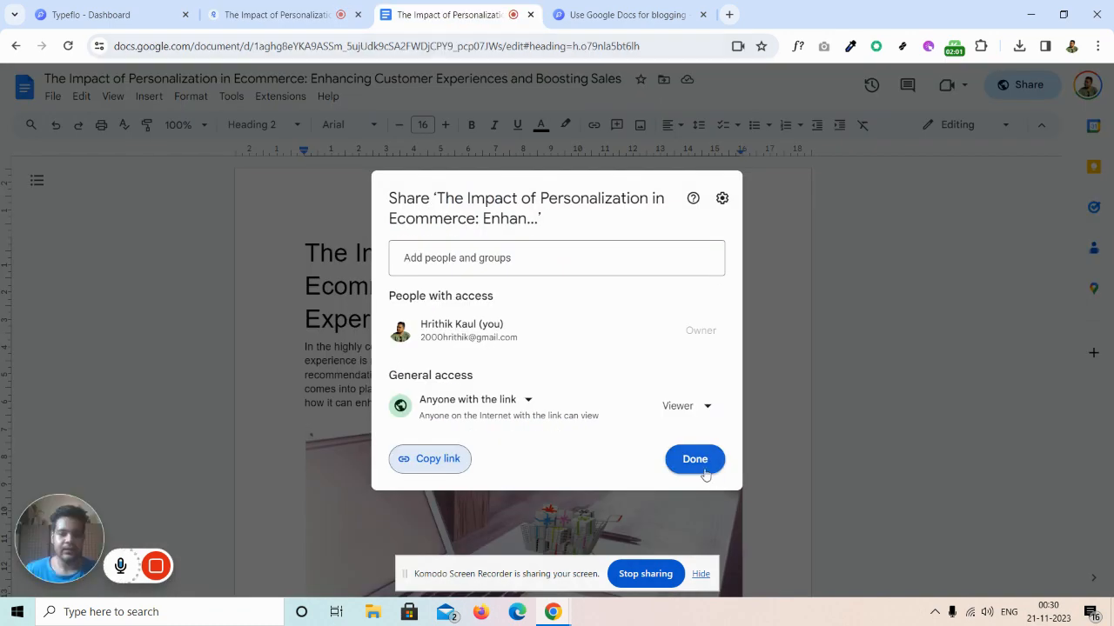
# Step: Dismiss the Share dialog, review the doc's sections, and return to the published blog post
pyautogui.click(694, 460)
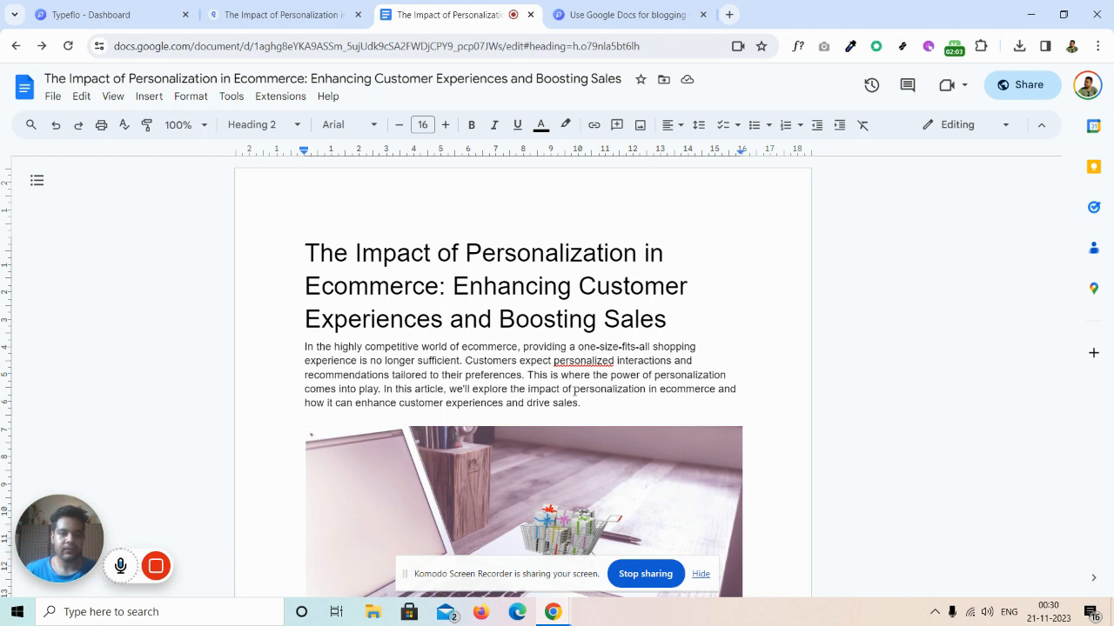
pyautogui.scroll(-3)
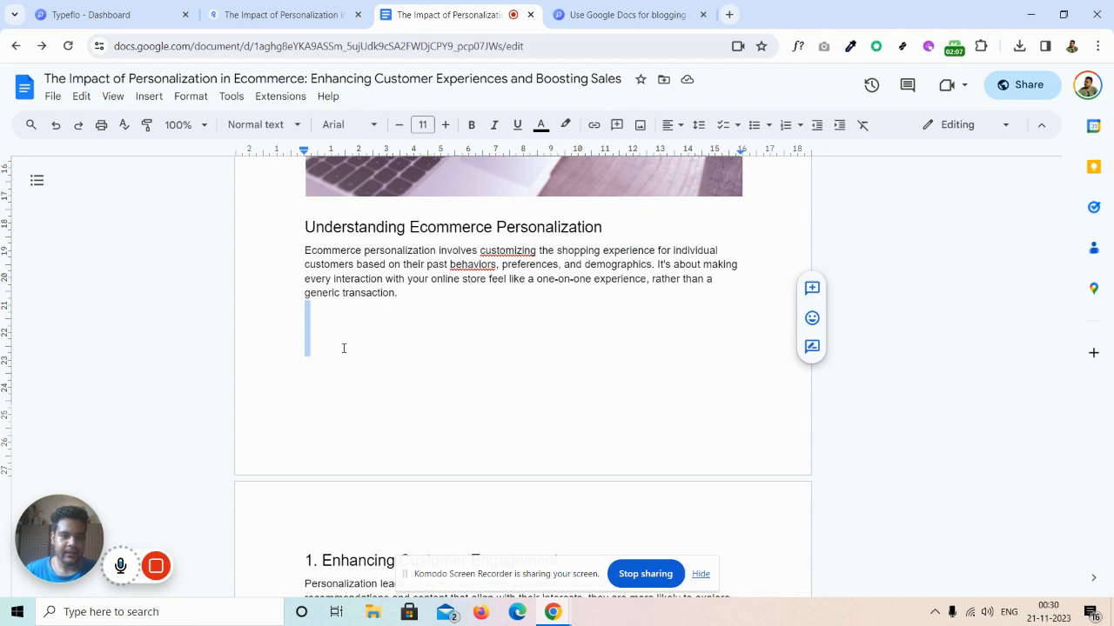
pyautogui.scroll(-3)
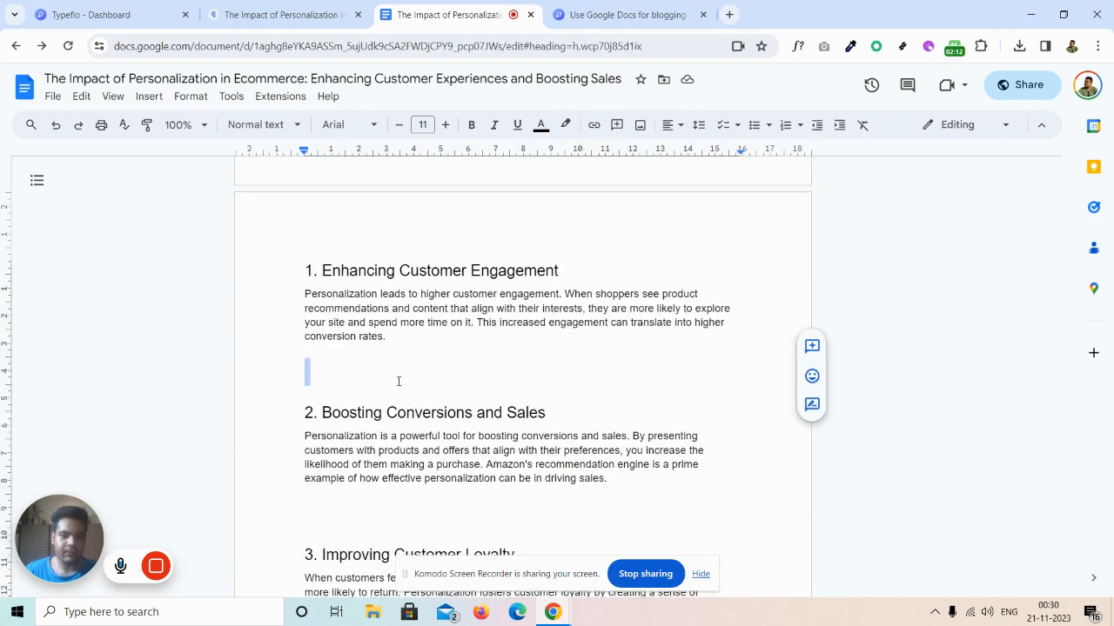
pyautogui.scroll(-3)
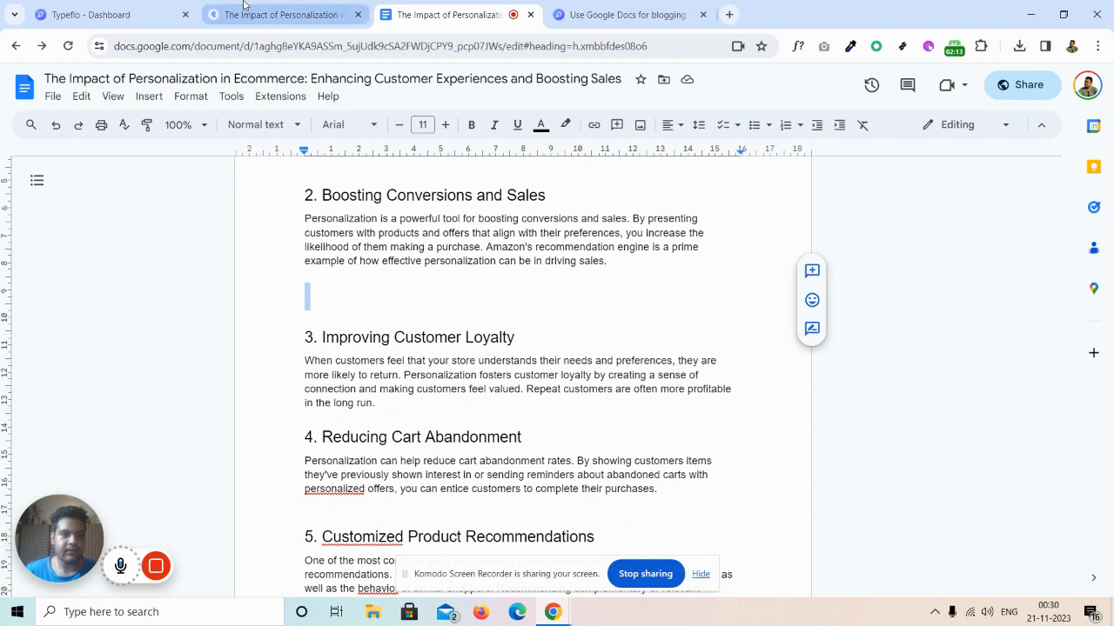
pyautogui.click(278, 14)
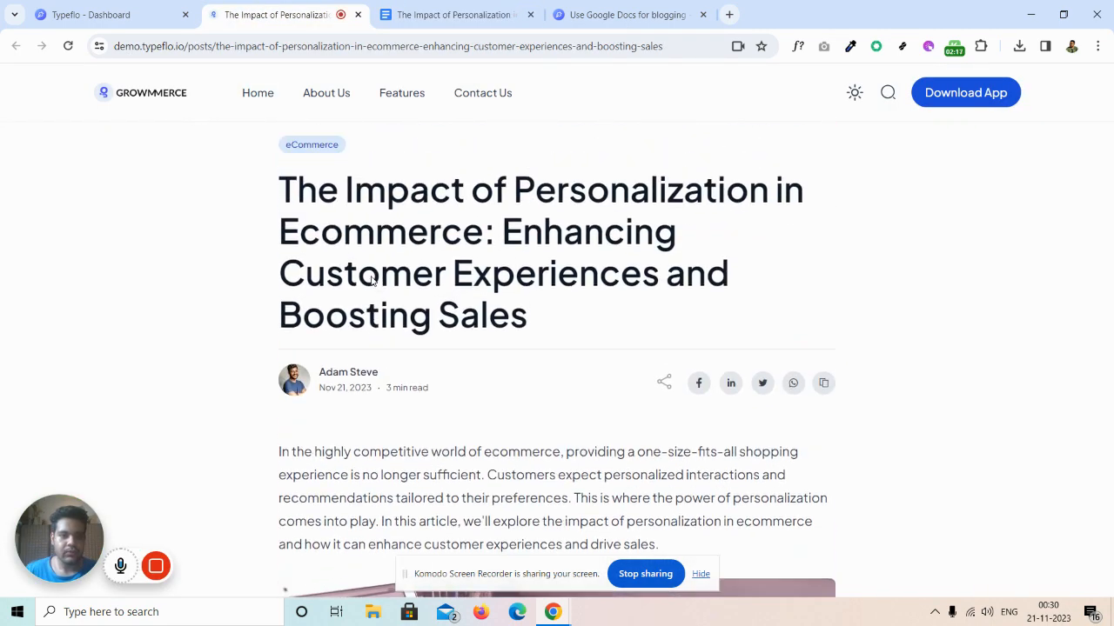
# Step: Look through the published post before heading to the Growmmerce blog homepage
pyautogui.scroll(-3)
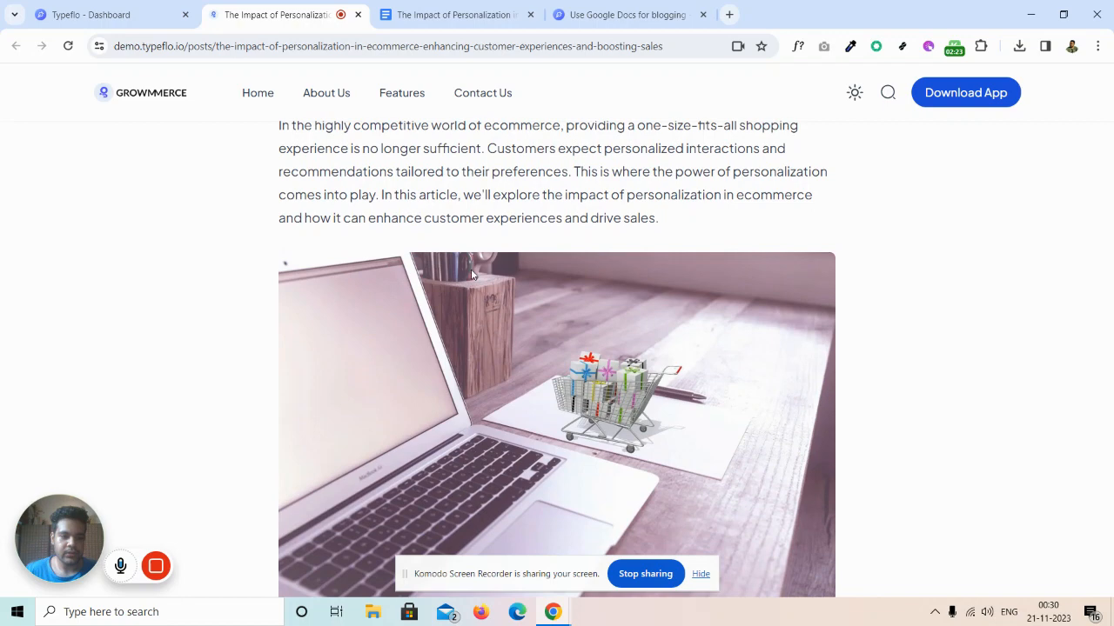
pyautogui.scroll(3)
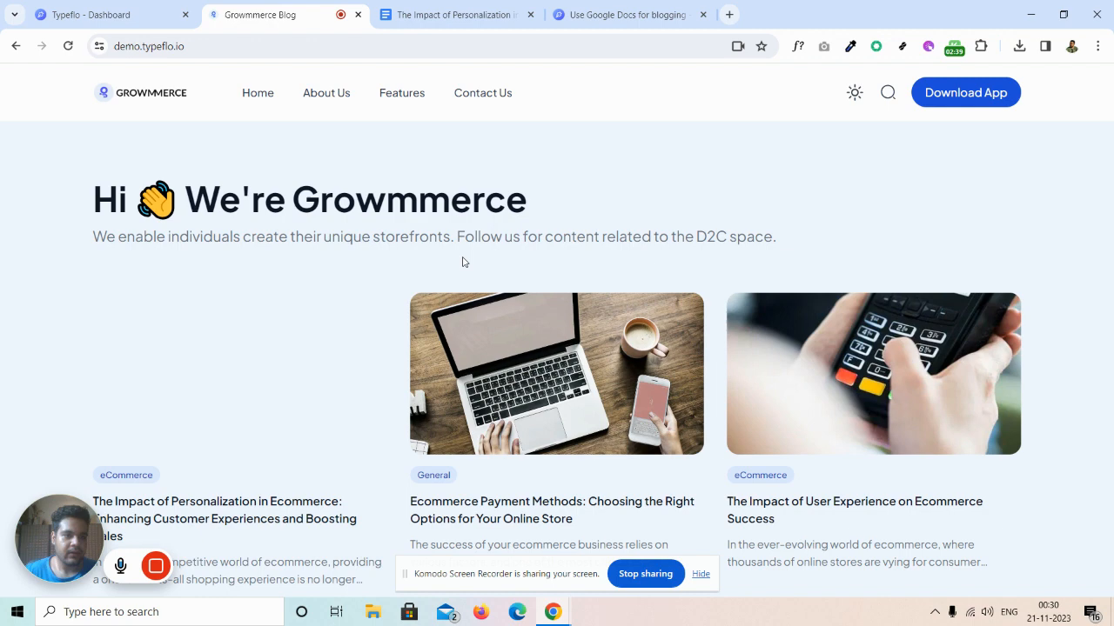
# Step: Open the Ecommerce Payment Methods post, view its General category page, then return to the post
pyautogui.scroll(-3)
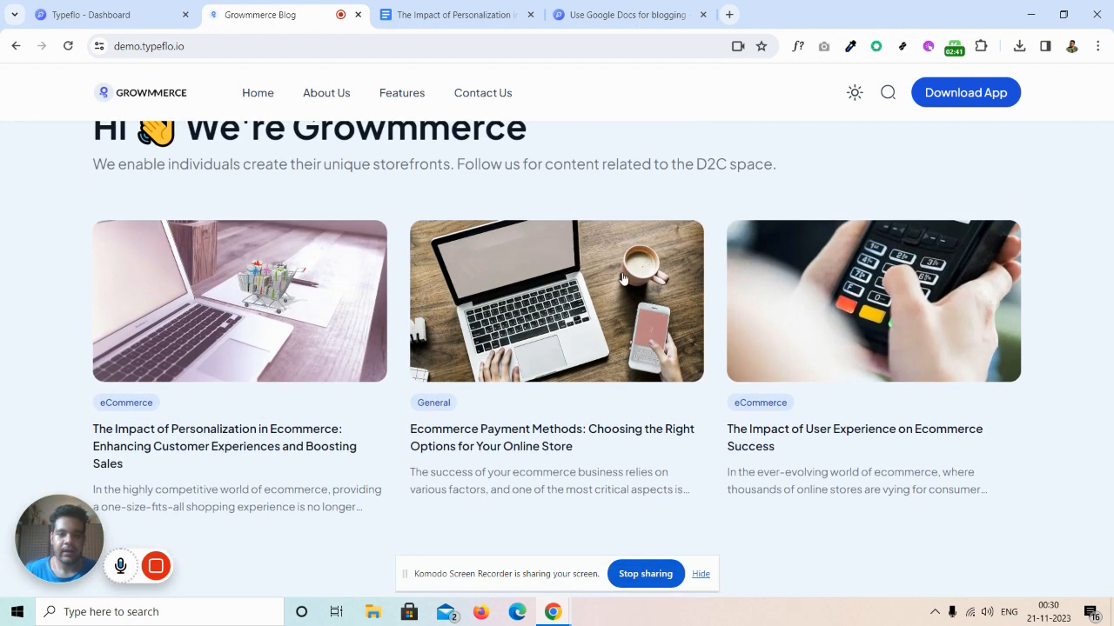
pyautogui.click(550, 436)
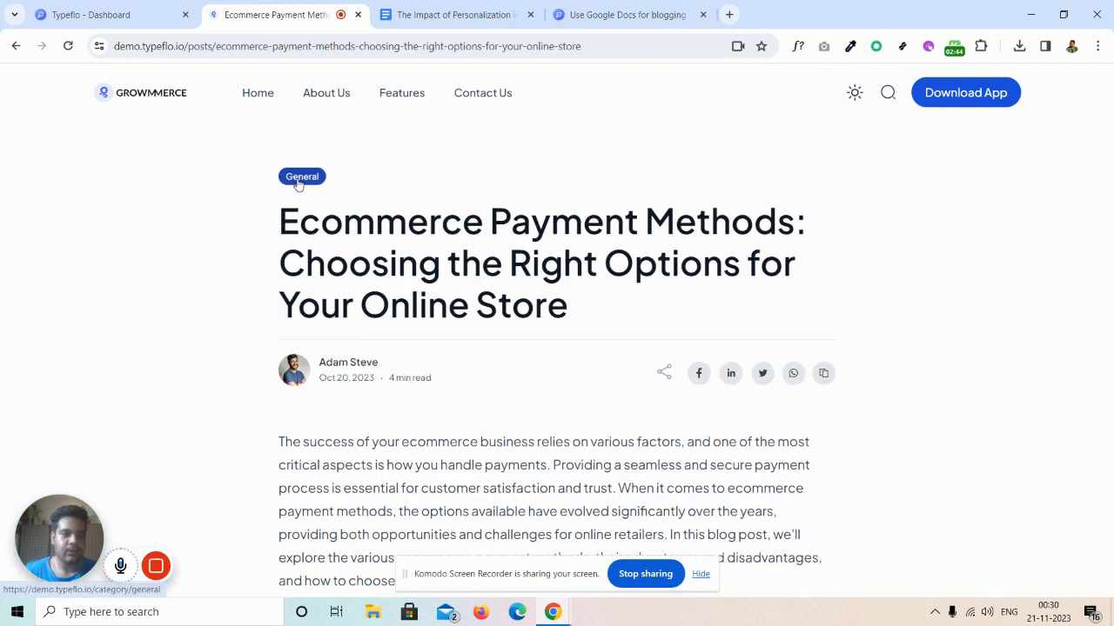
pyautogui.click(301, 177)
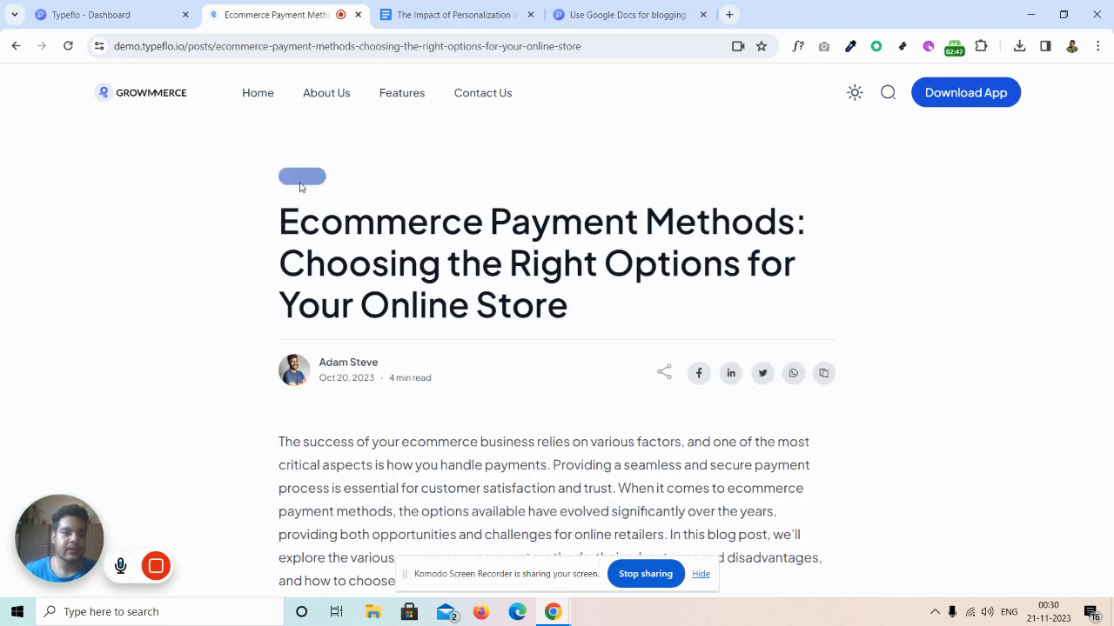
pyautogui.click(303, 177)
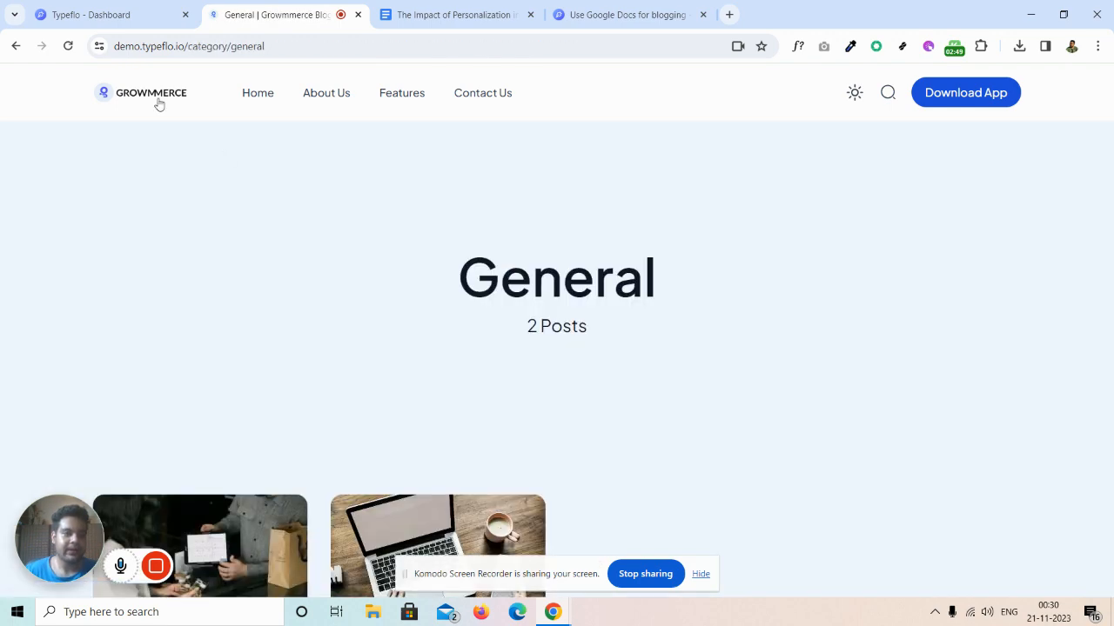
pyautogui.click(439, 543)
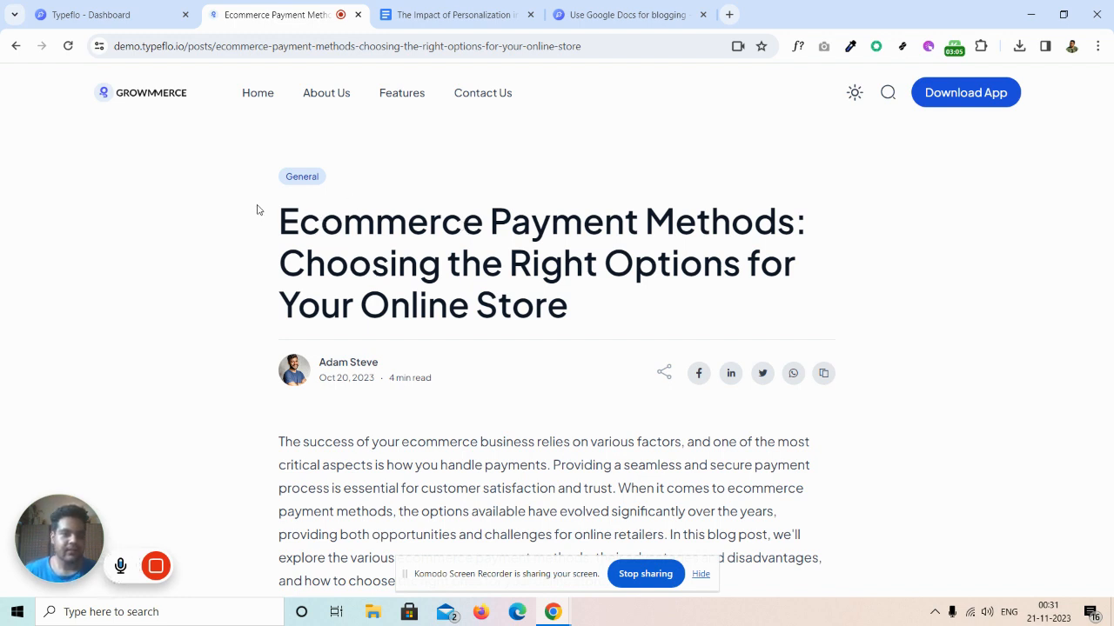
pyautogui.moveTo(265, 212)
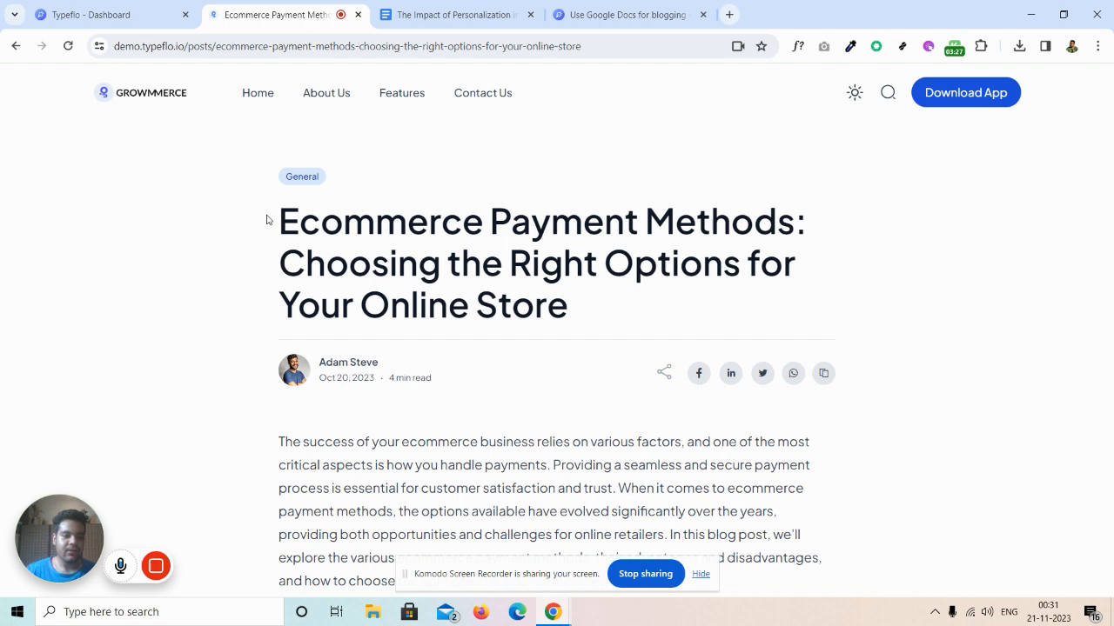
pyautogui.moveTo(198, 514)
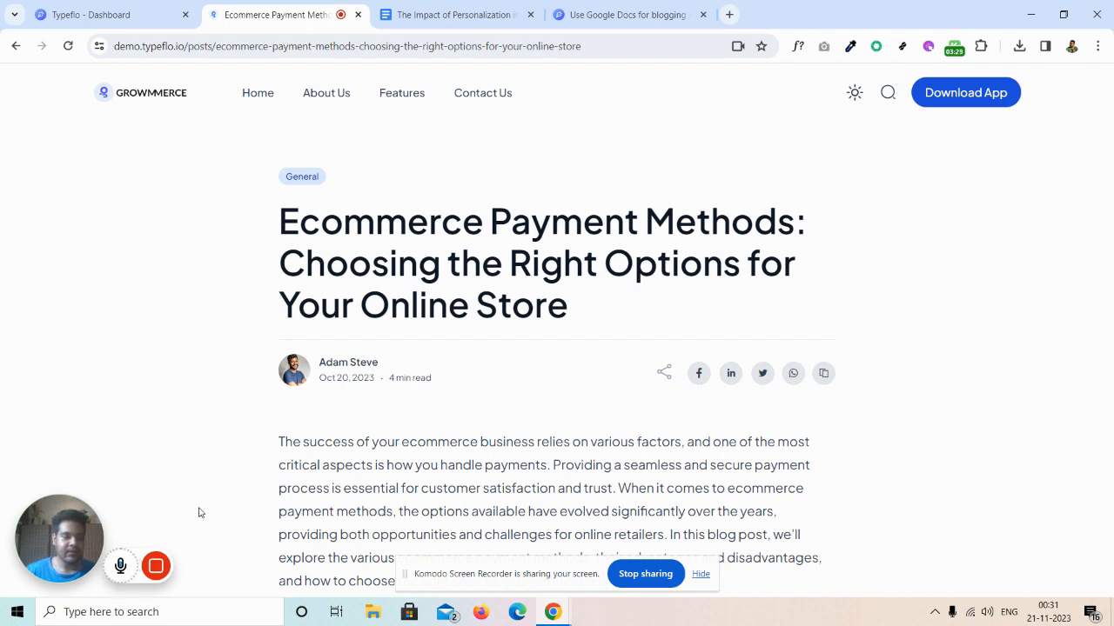